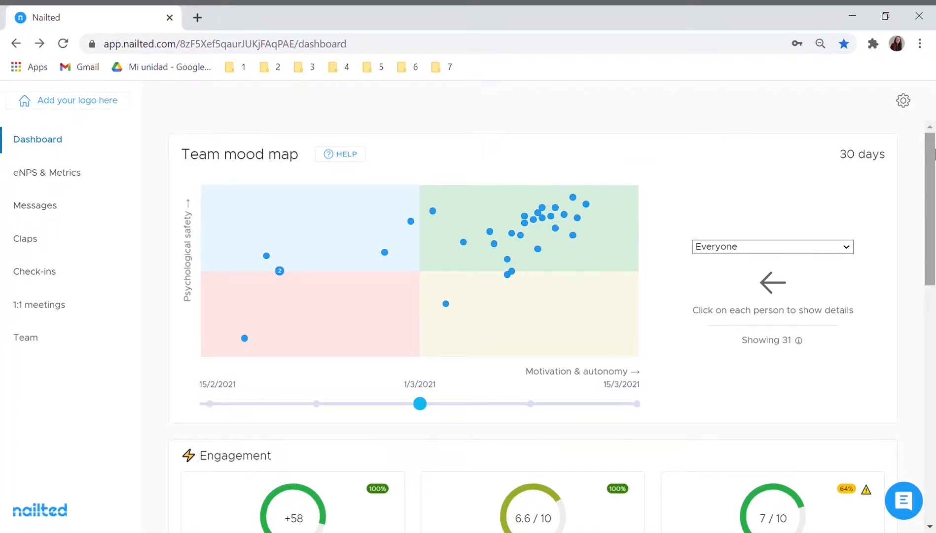
pyautogui.moveTo(535, 407)
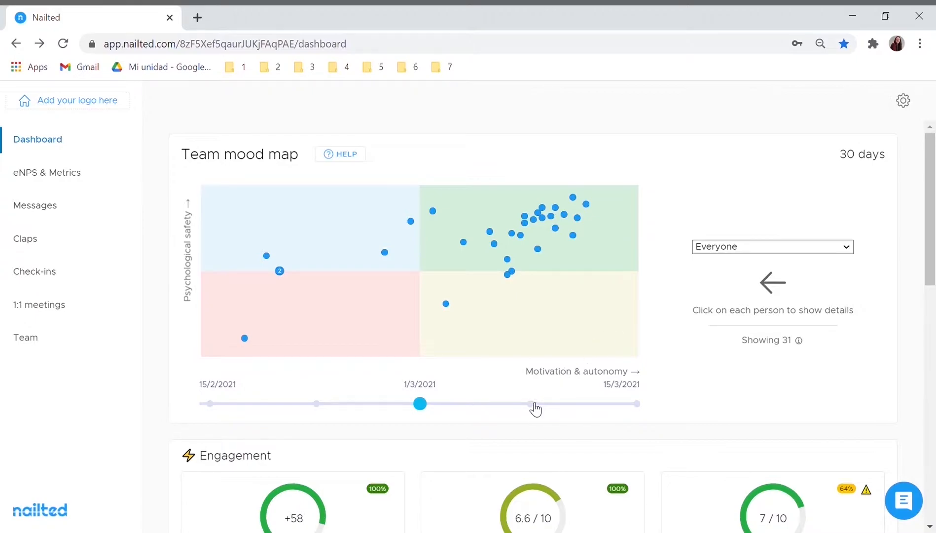
# Move the mood map timeline through 8/3/2021 to the latest date, 15/3/2021
pyautogui.moveTo(419, 403); pyautogui.dragTo(526, 403)
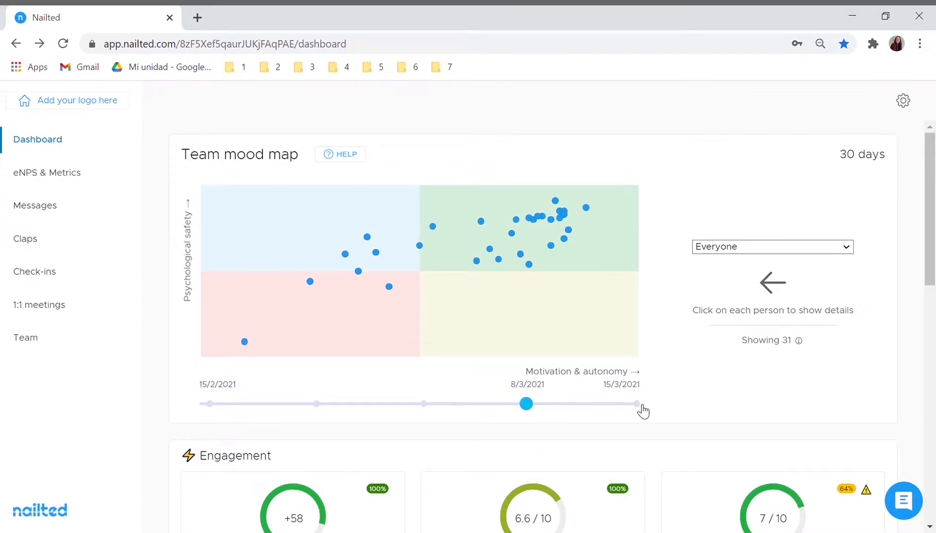
pyautogui.moveTo(526, 403); pyautogui.dragTo(633, 403)
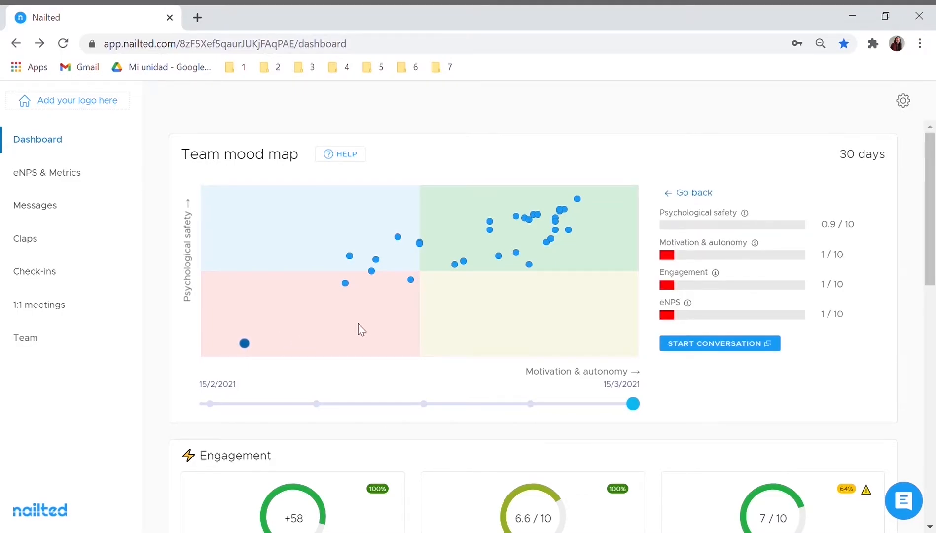
pyautogui.moveTo(719, 342)
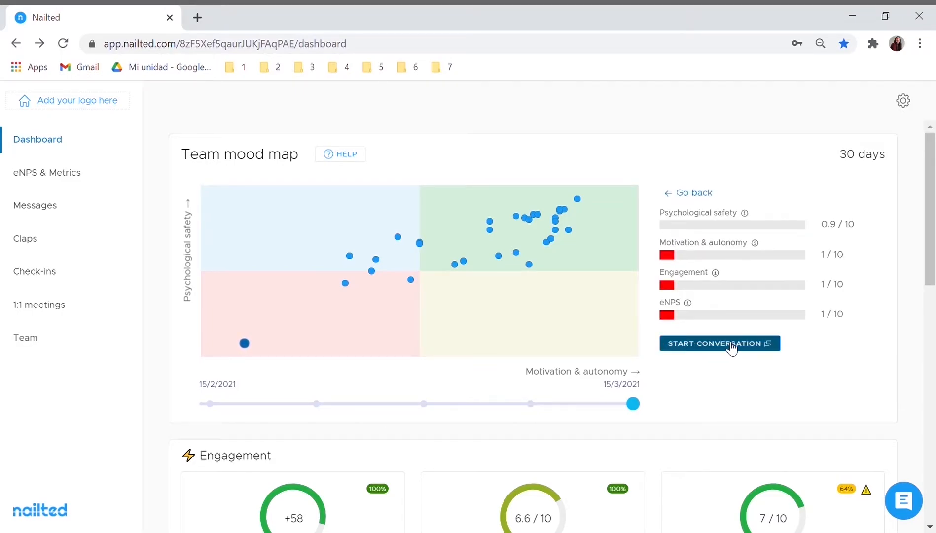
pyautogui.moveTo(792, 333)
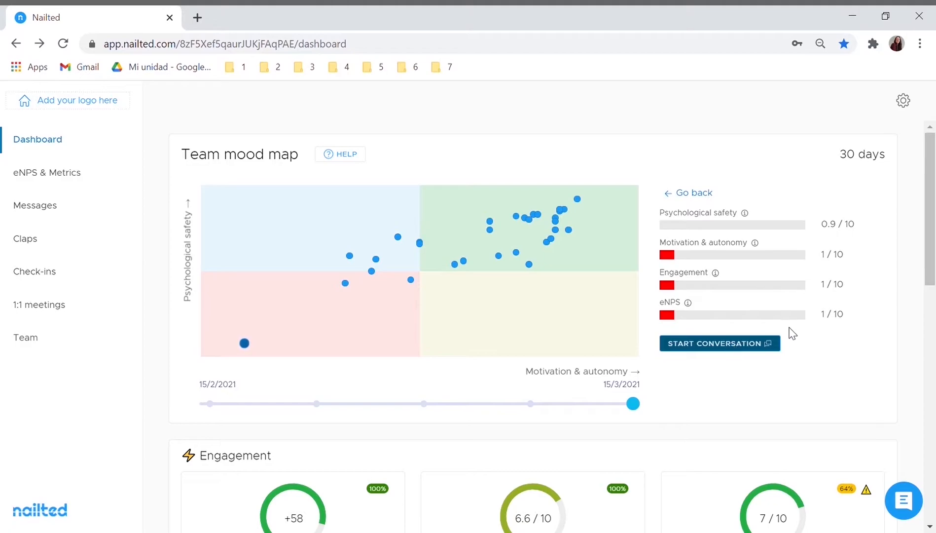
# Scroll the dashboard through the group engagement table and the What to improve list
pyautogui.scroll(-3)
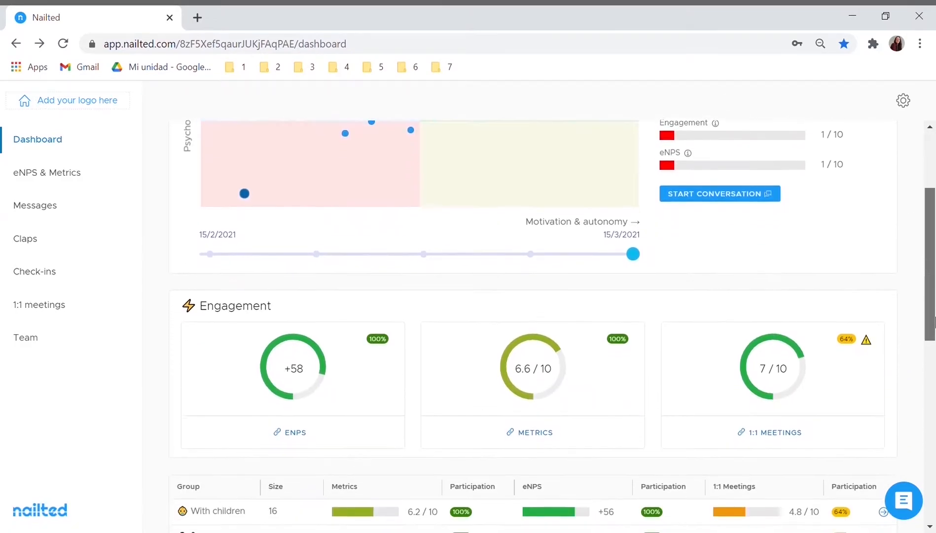
pyautogui.scroll(-3)
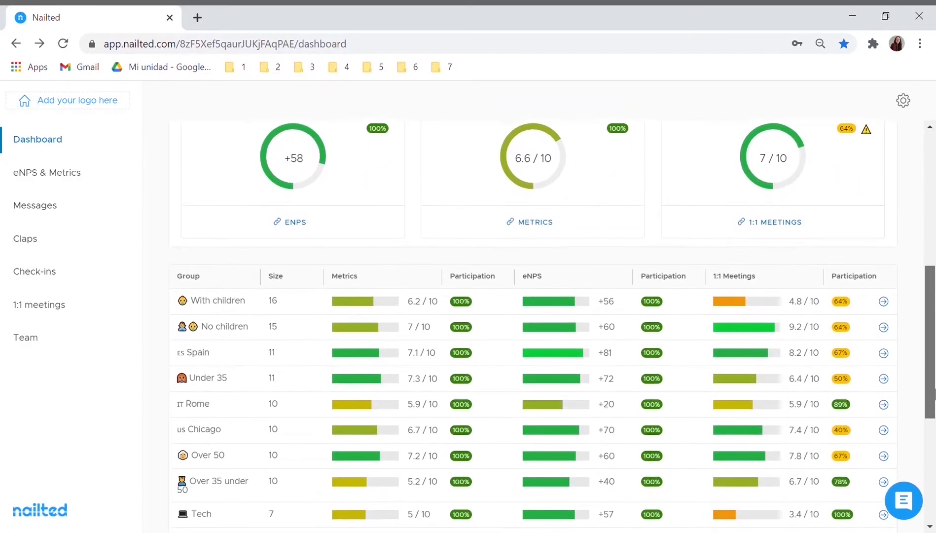
pyautogui.scroll(-3)
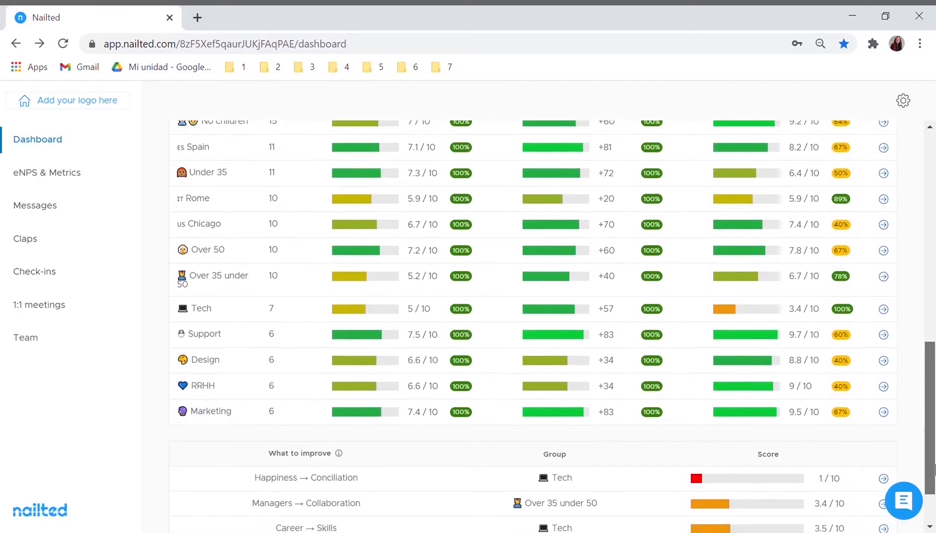
pyautogui.scroll(-3)
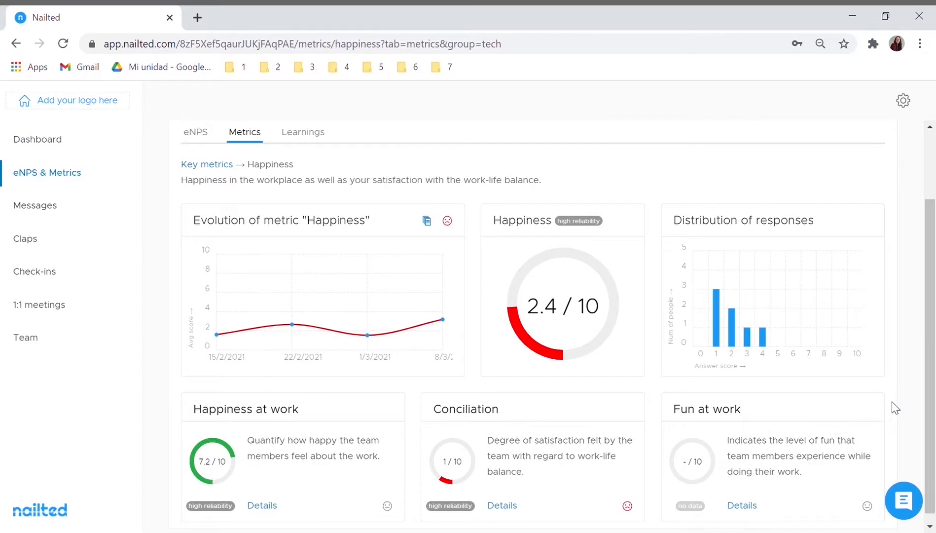
# Show Tech's Conciliation details and questions, then the messages on work affecting personal life
pyautogui.click(501, 505)
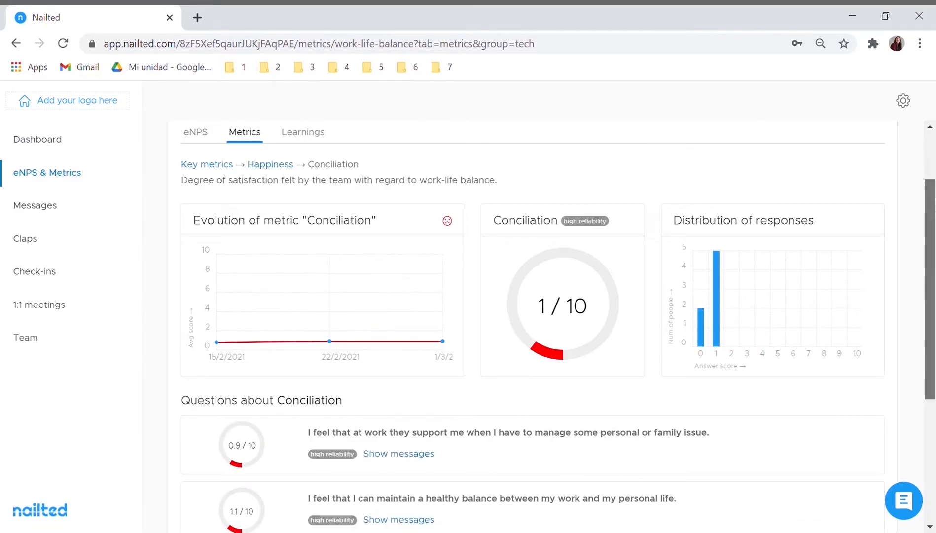
pyautogui.scroll(-3)
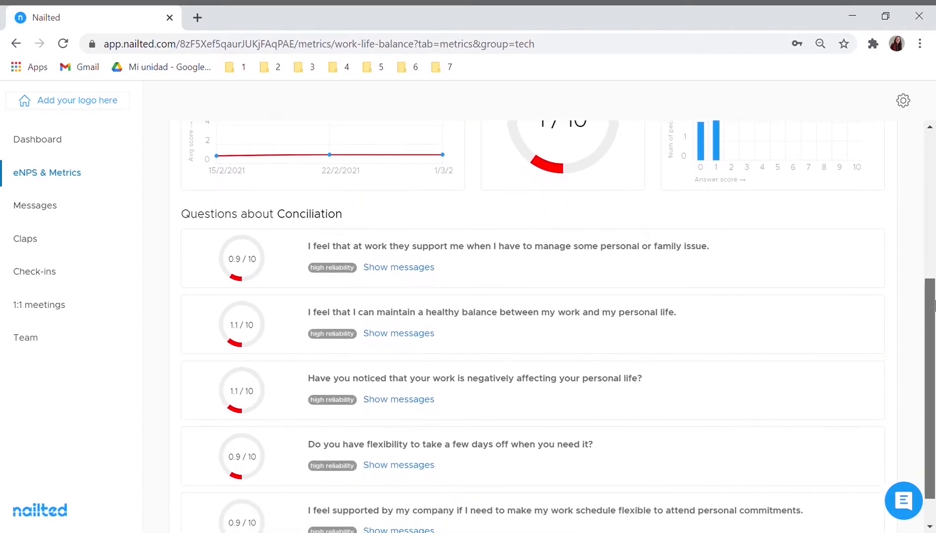
pyautogui.scroll(-3)
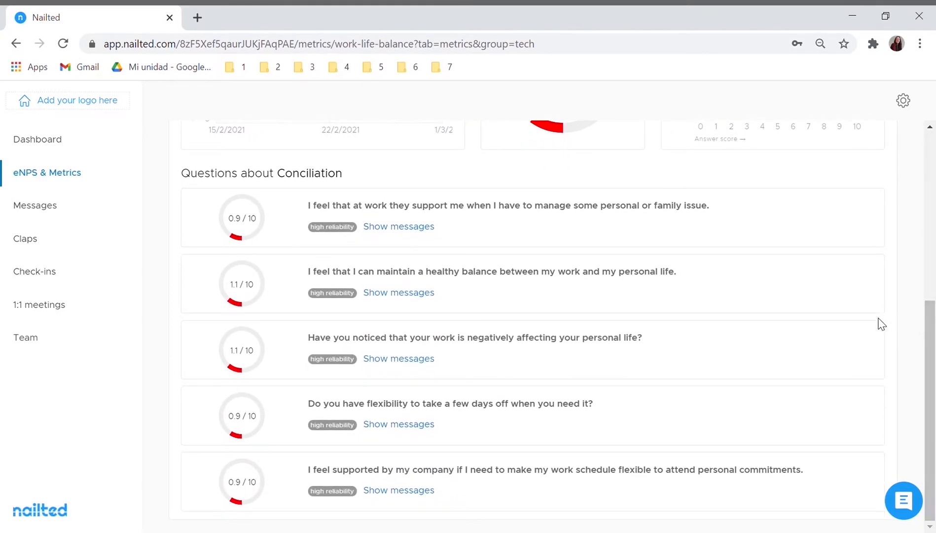
pyautogui.click(399, 359)
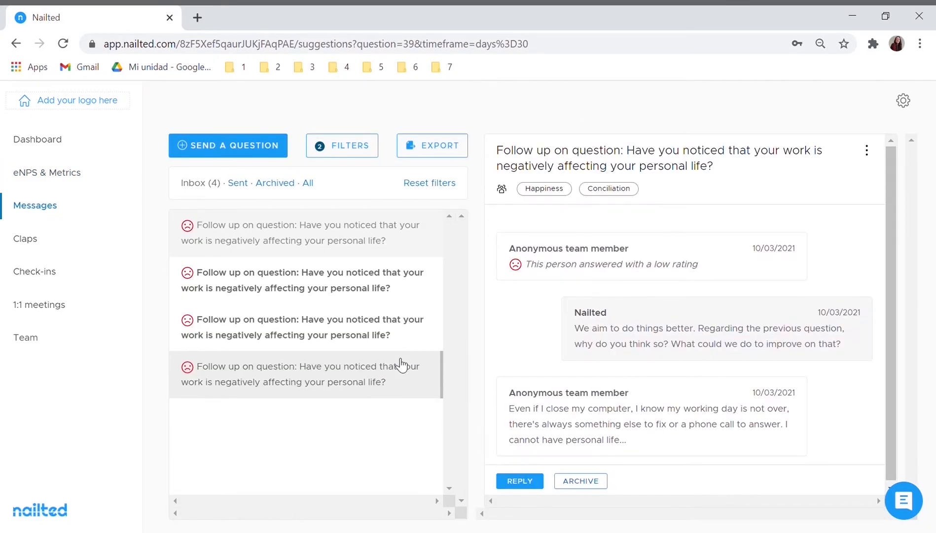
pyautogui.moveTo(808, 375)
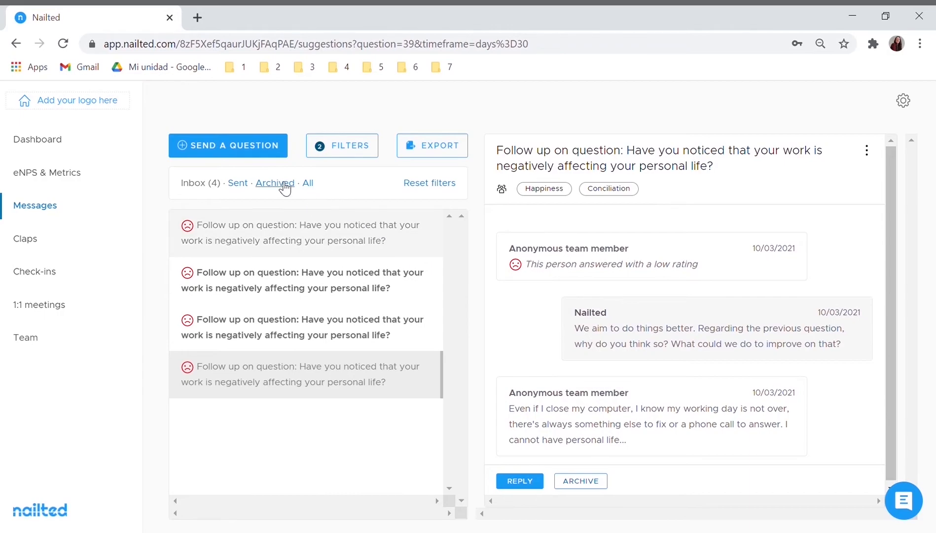
pyautogui.moveTo(86, 178)
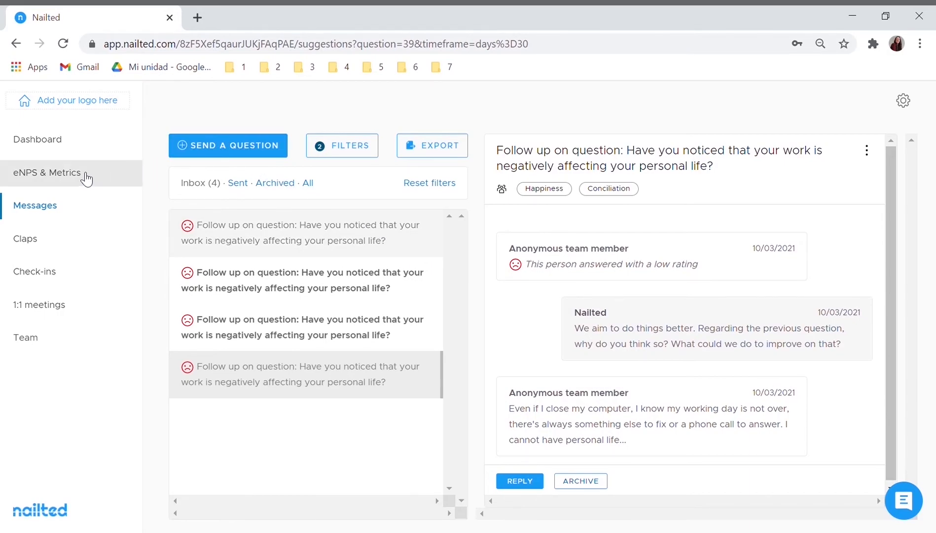
# Return to the eNPS & Metrics overview showing eNPS +58, 67.7% promoters, 9.7% detractors
pyautogui.click(48, 172)
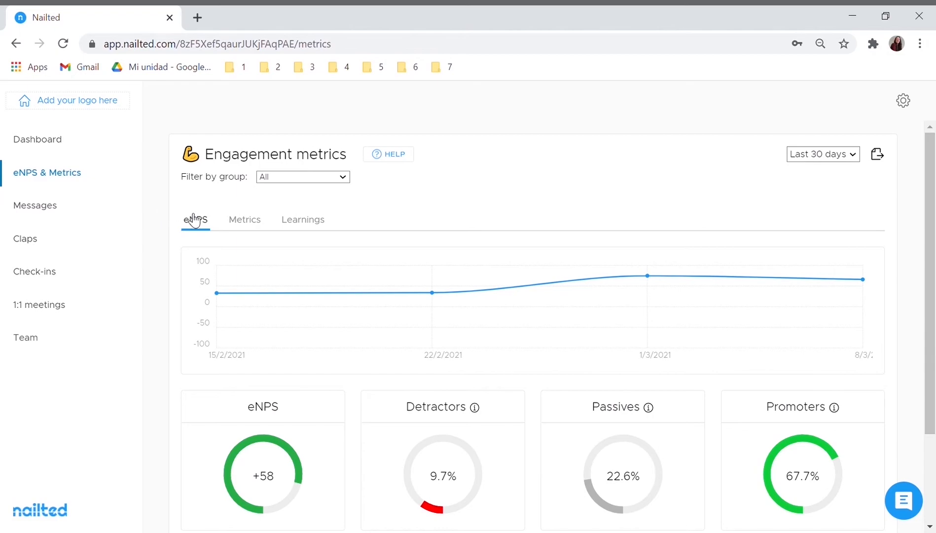
# Show the Metrics breakdown: engagement 6.6/10, Happiness 5.8, Satisfaction 7.2
pyautogui.click(244, 219)
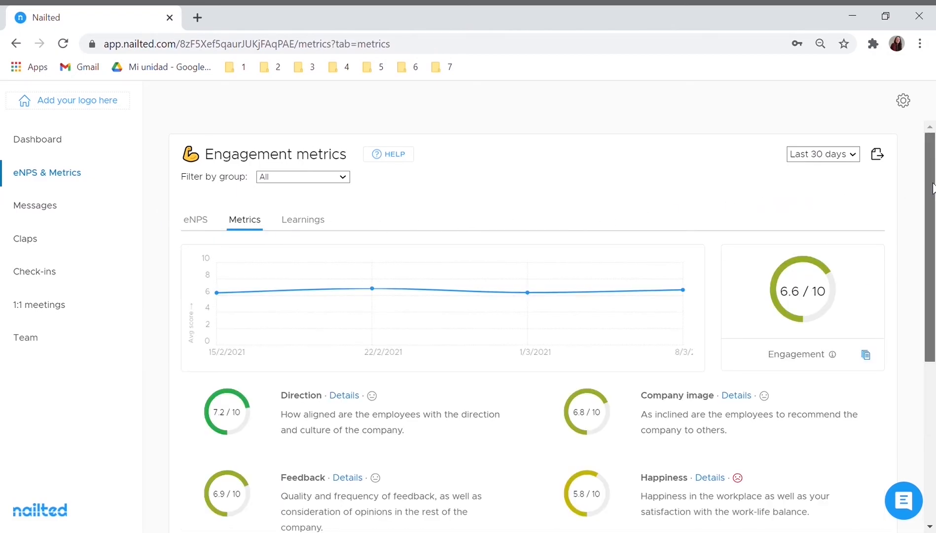
pyautogui.scroll(-3)
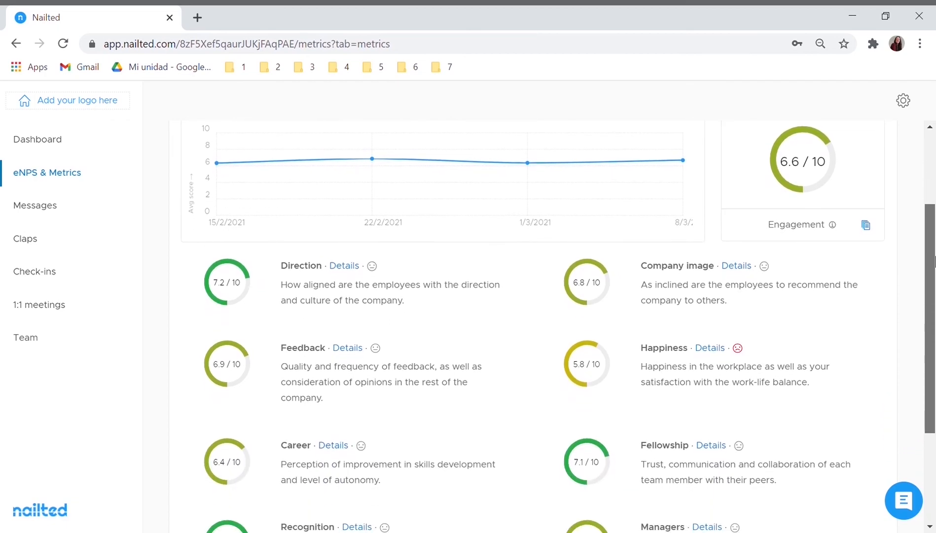
pyautogui.scroll(-3)
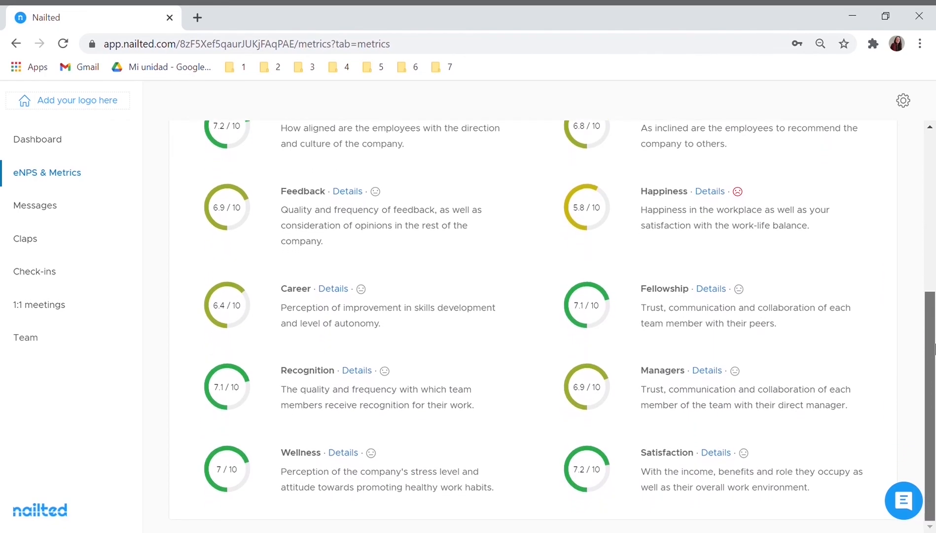